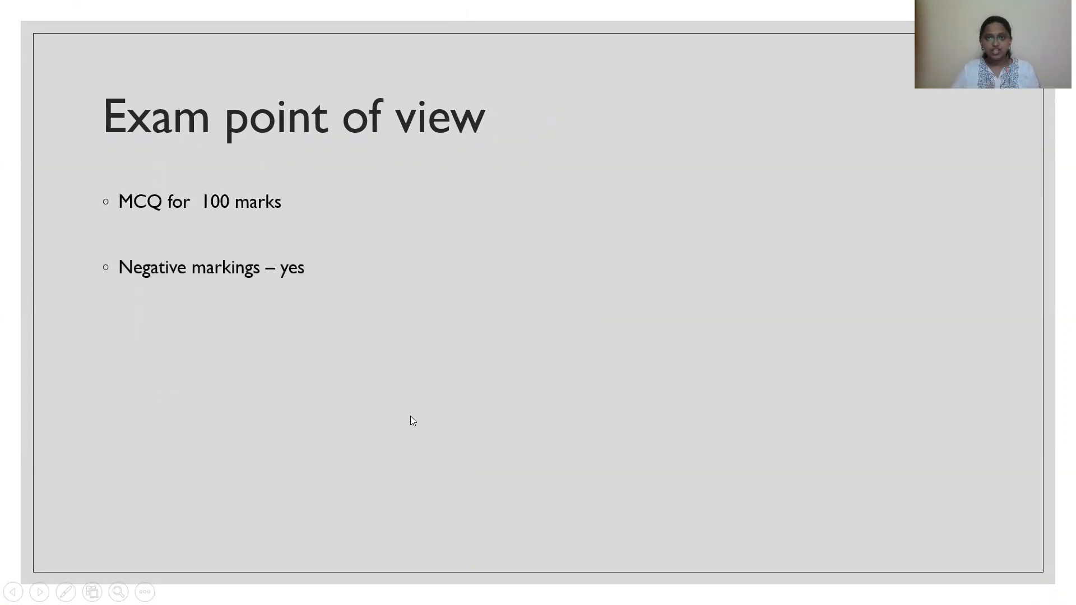
Step: Reveal the point on approaching the subject, then advance to the student-expectations slide
{"action": "key", "text": "Right"}
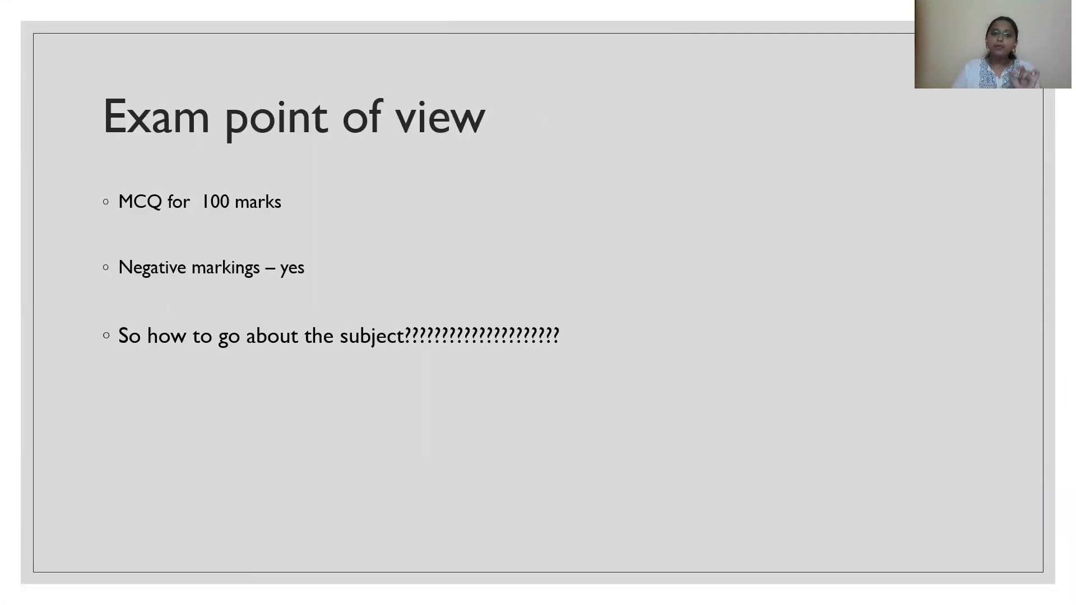
{"action": "key", "text": "Right"}
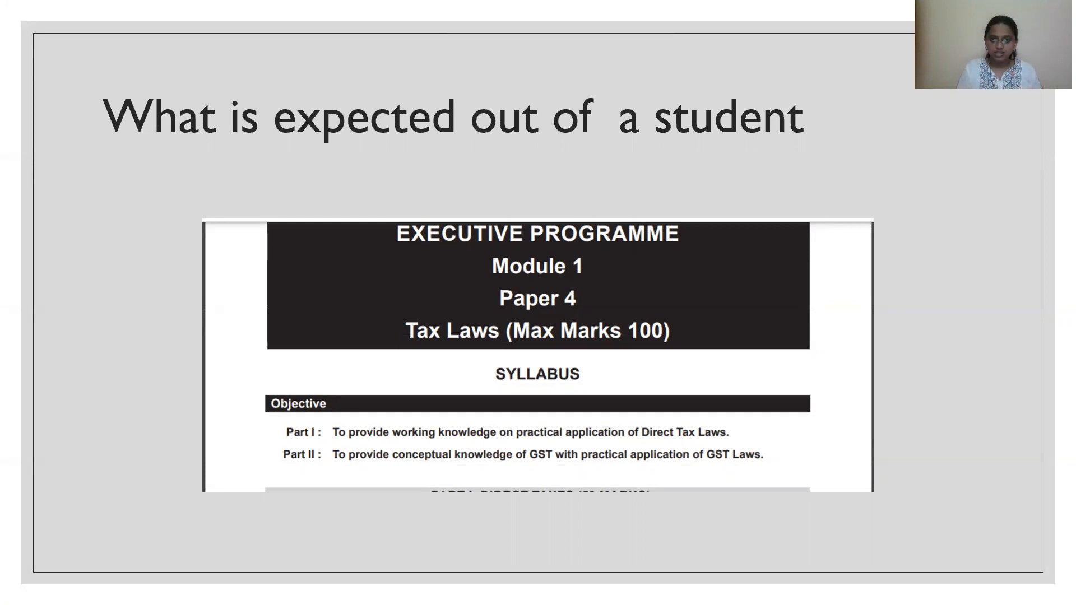
Step: Scroll forward to the Part I: Direct Taxes (50 Marks) detailed contents slide
{"action": "scroll", "scroll_direction": "down", "scroll_amount": 3}
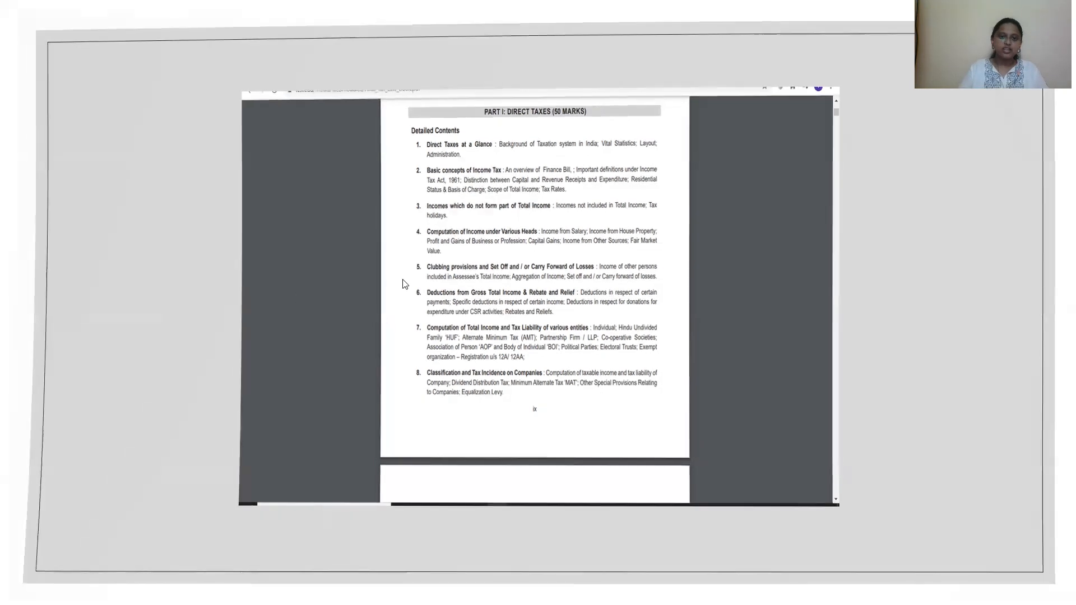
{"action": "scroll", "scroll_direction": "down", "scroll_amount": 3}
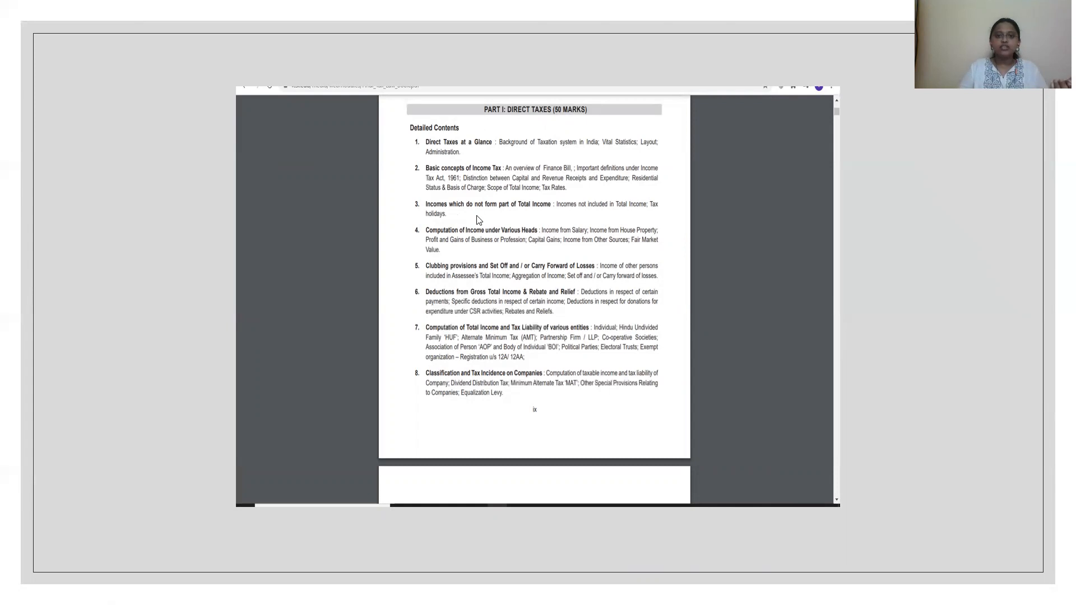
{"action": "mouse_move", "coordinate": [498, 102]}
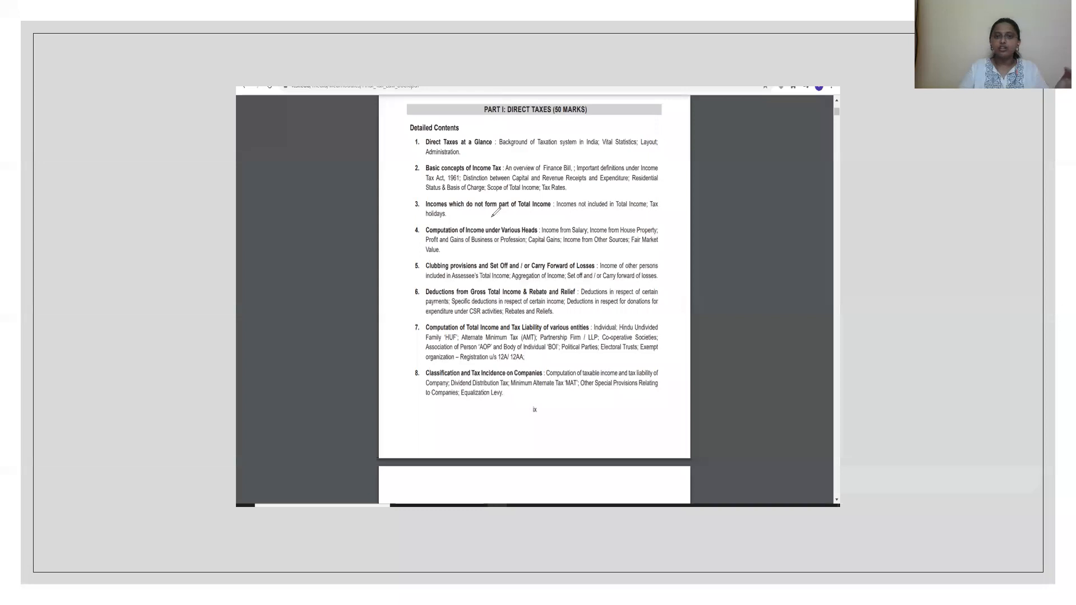
{"action": "mouse_move", "coordinate": [497, 242]}
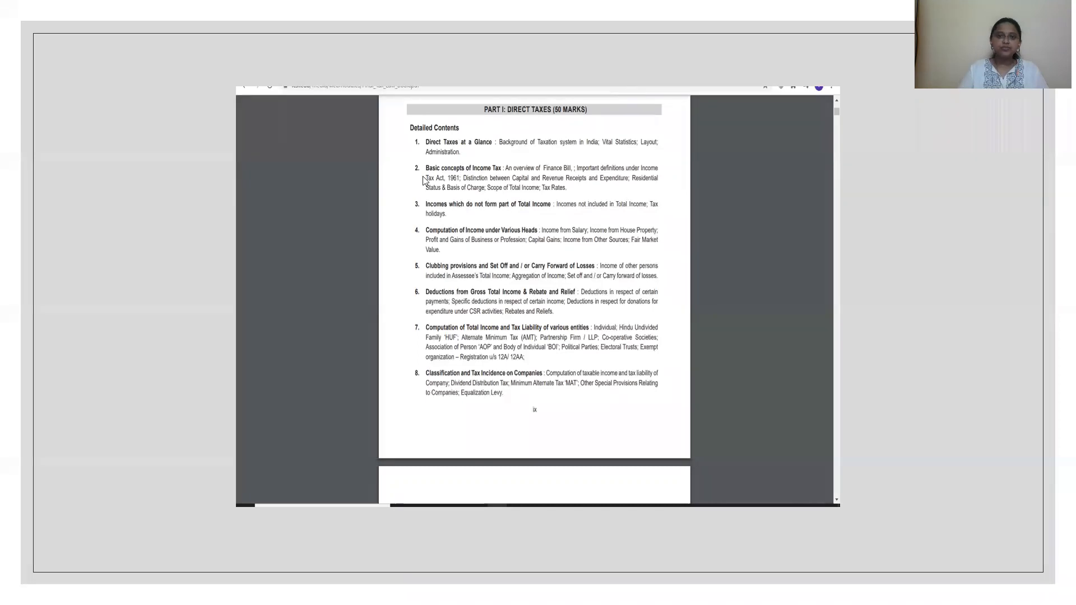
Step: Scroll forward to the Part II: Indirect Taxes slide covering GST and Customs Act
{"action": "scroll", "scroll_direction": "down", "scroll_amount": 3}
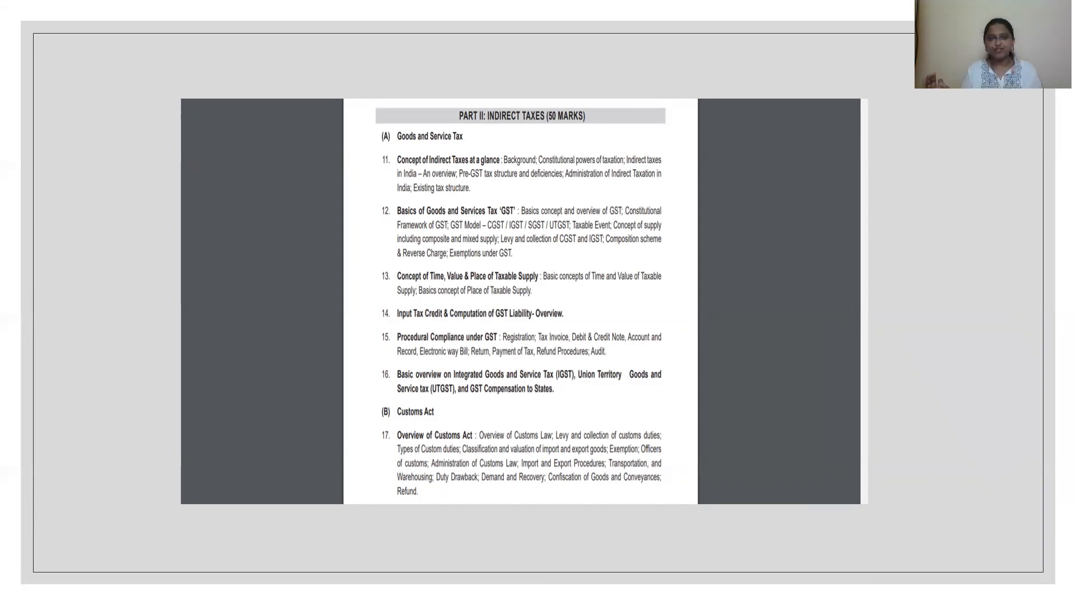
{"action": "mouse_move", "coordinate": [783, 173]}
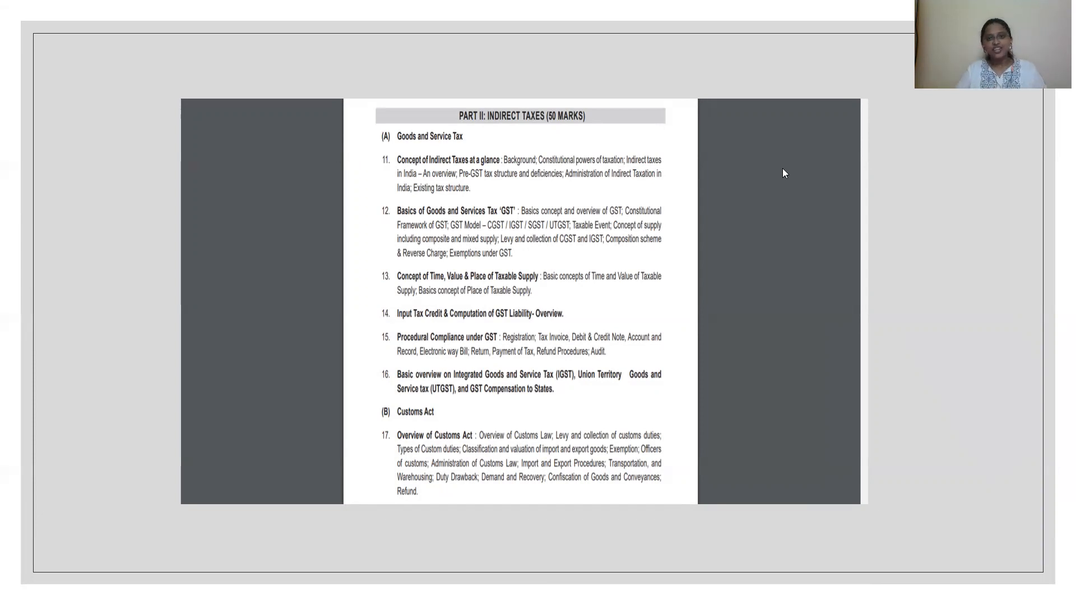